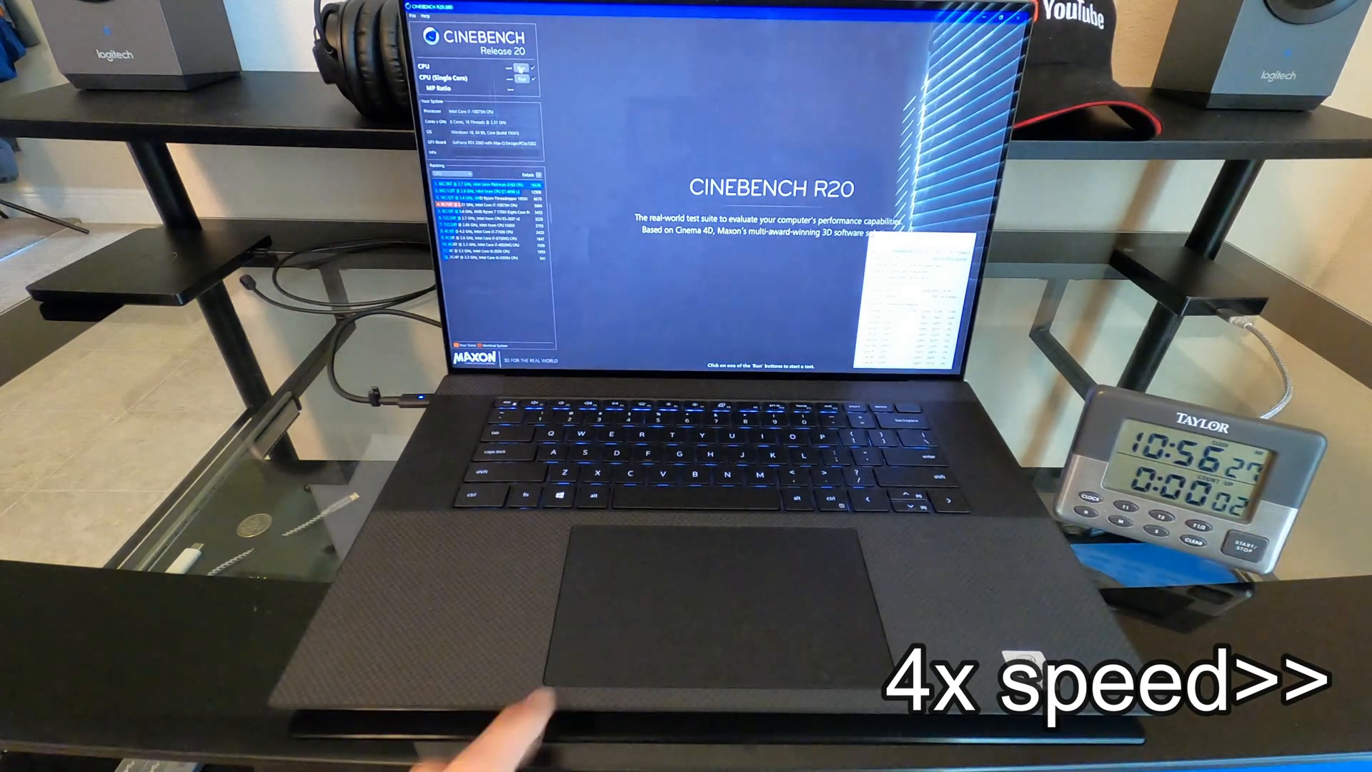
Step: Launch delllaptopturbofan1.3installer.exe from the Downloads folder in File Explorer
left_click(518, 67)
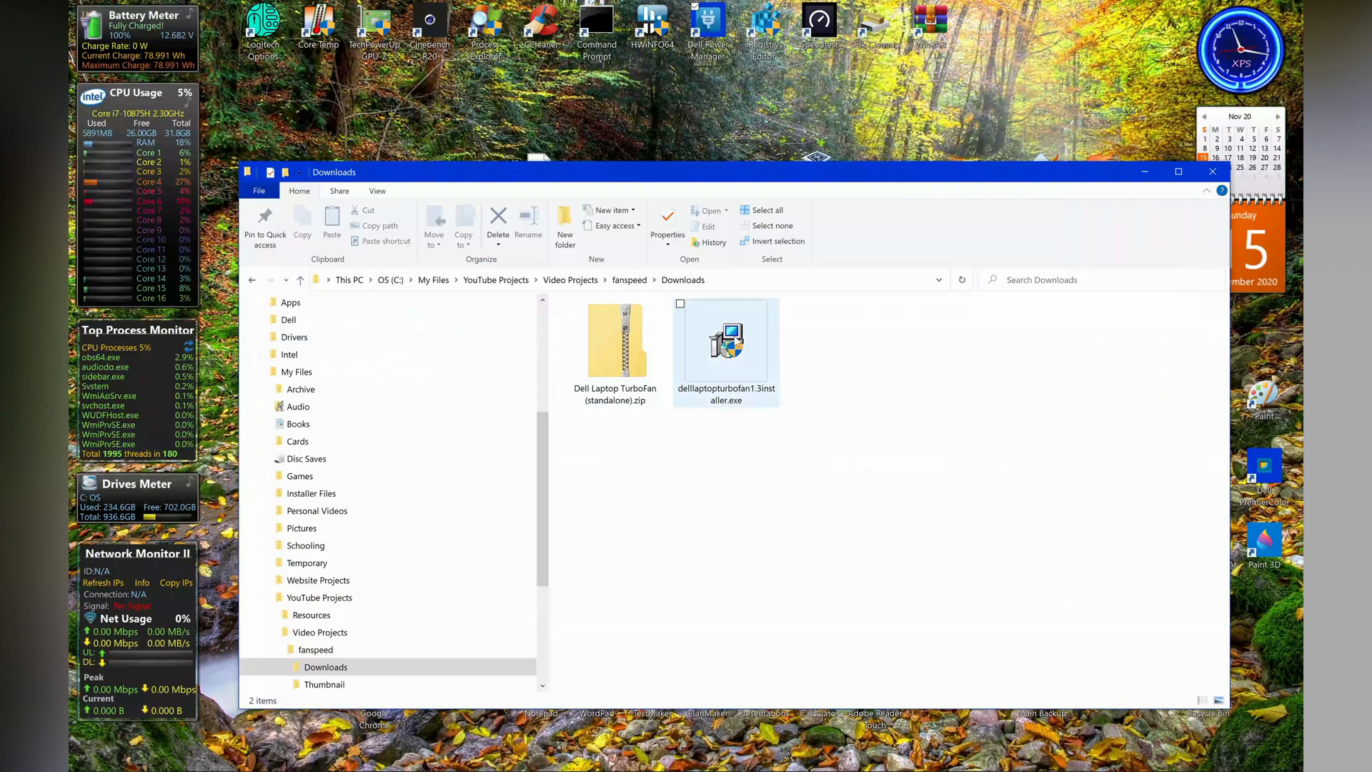
mouse_move(728, 342)
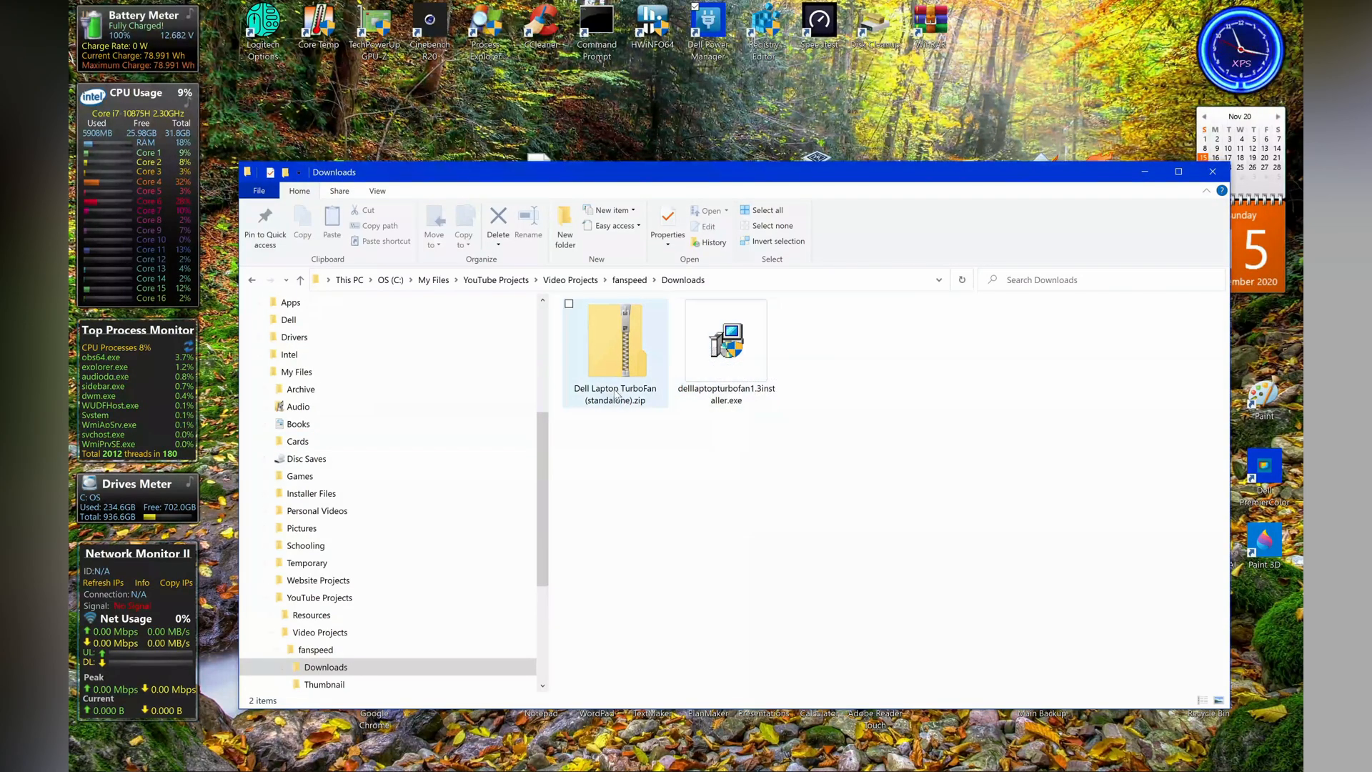
mouse_move(725, 341)
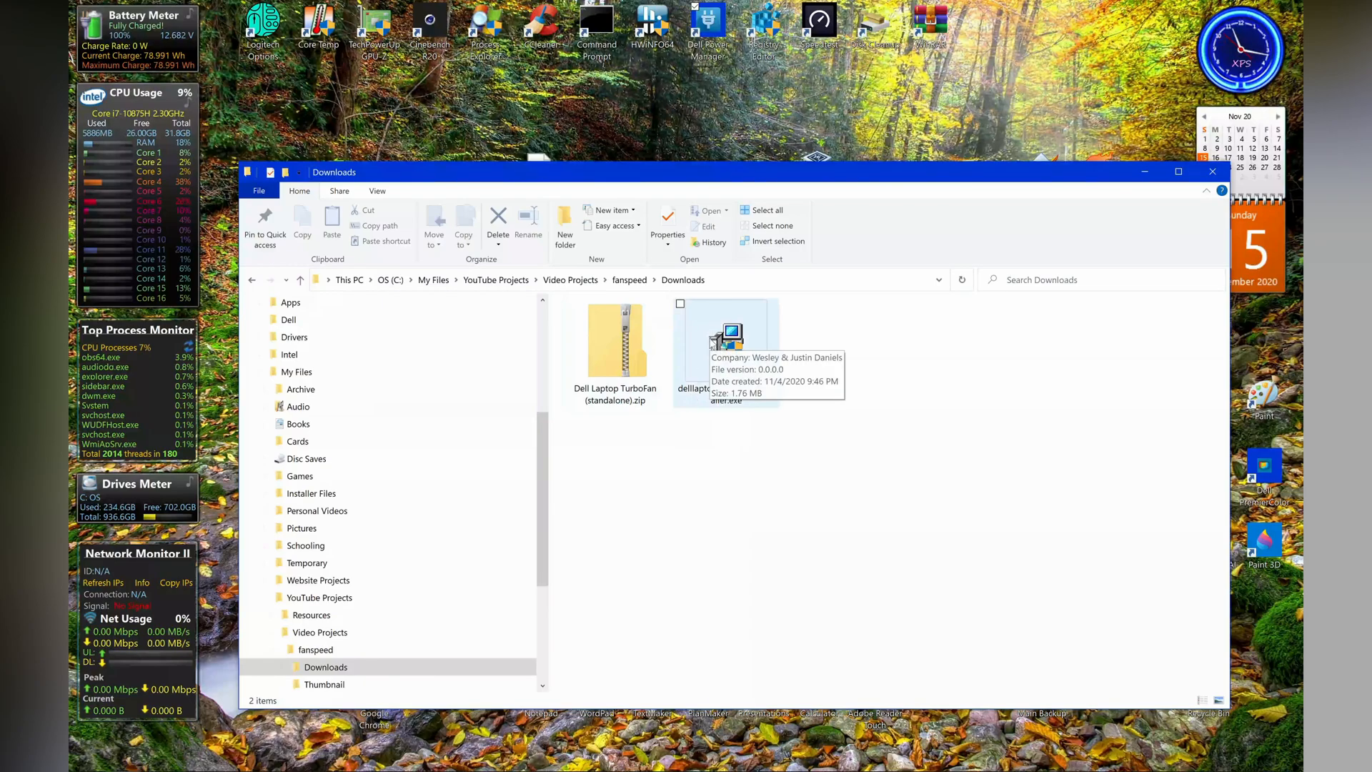
double_click(726, 350)
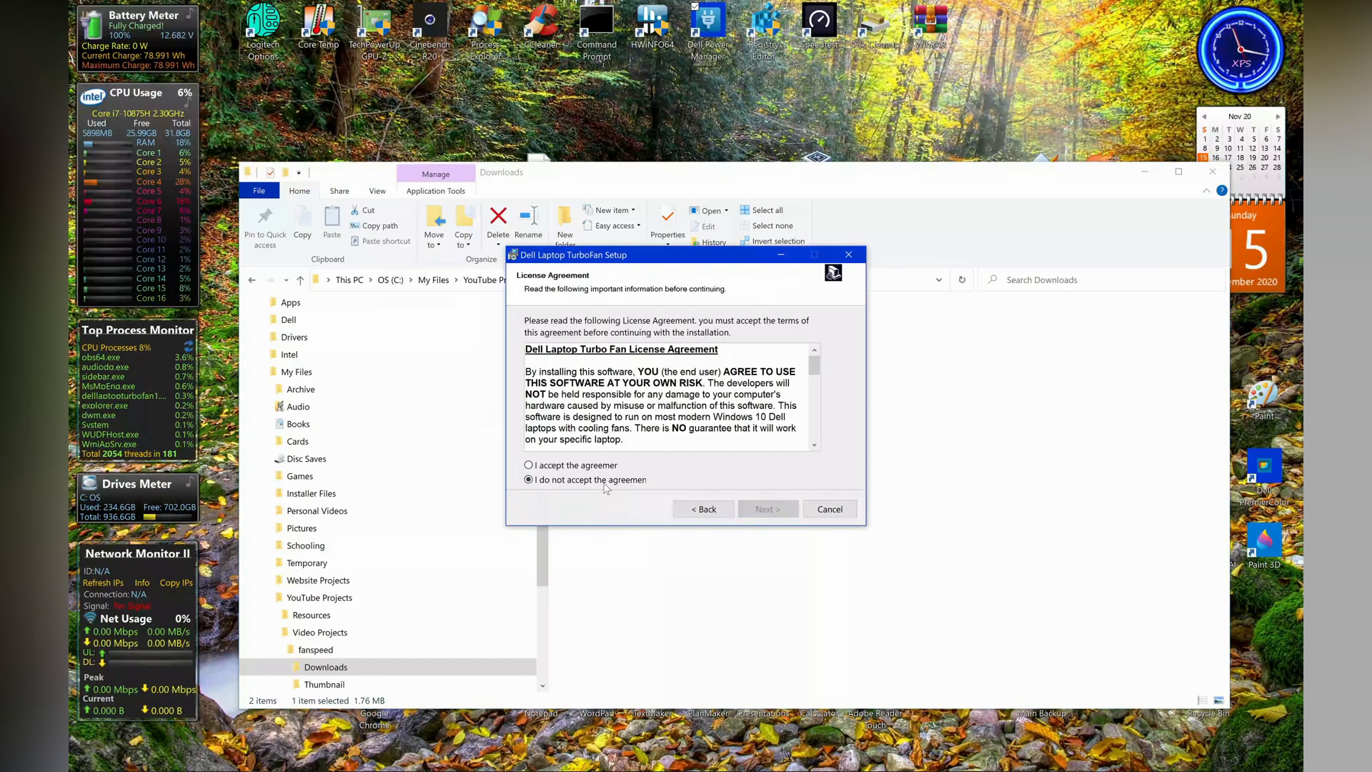
Step: Accept the license, keep the Program Files folder and shortcuts, and finish setup without rebooting
left_click(529, 464)
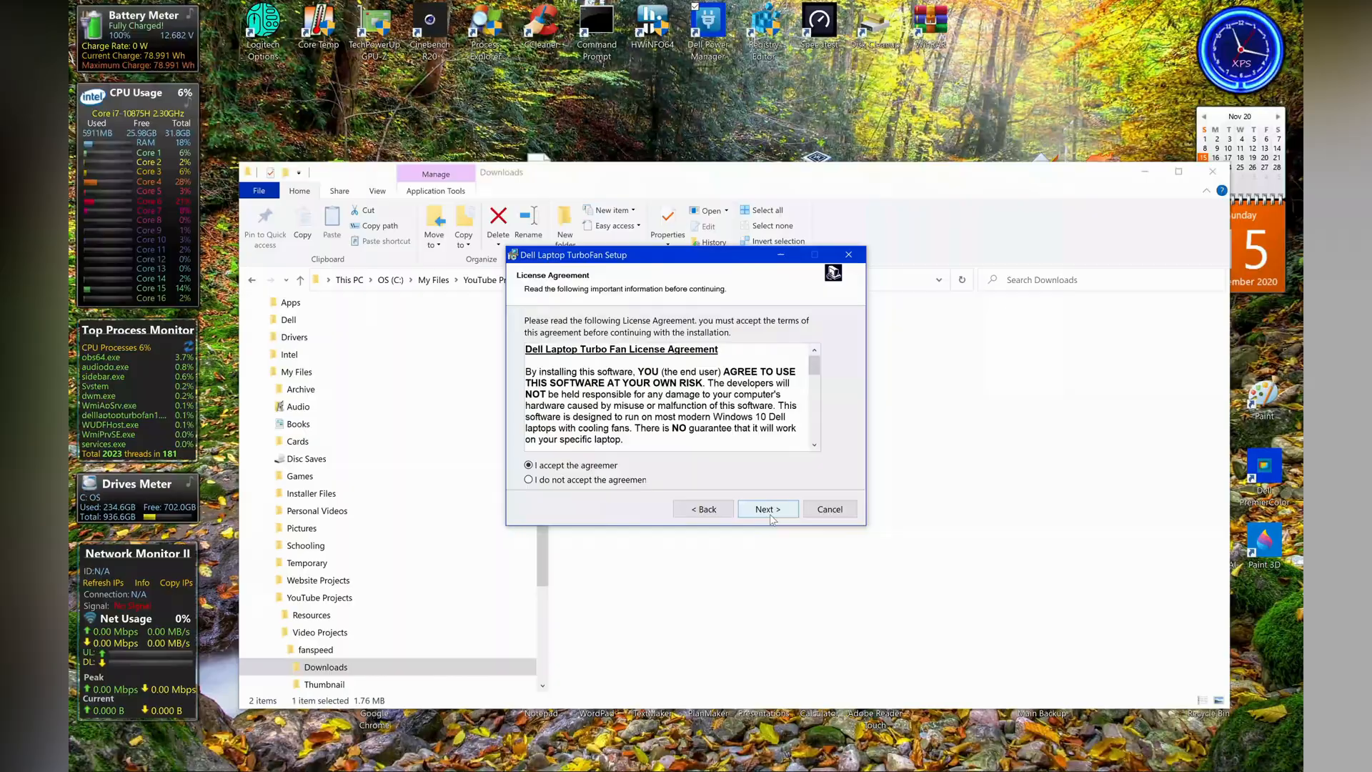
left_click(767, 508)
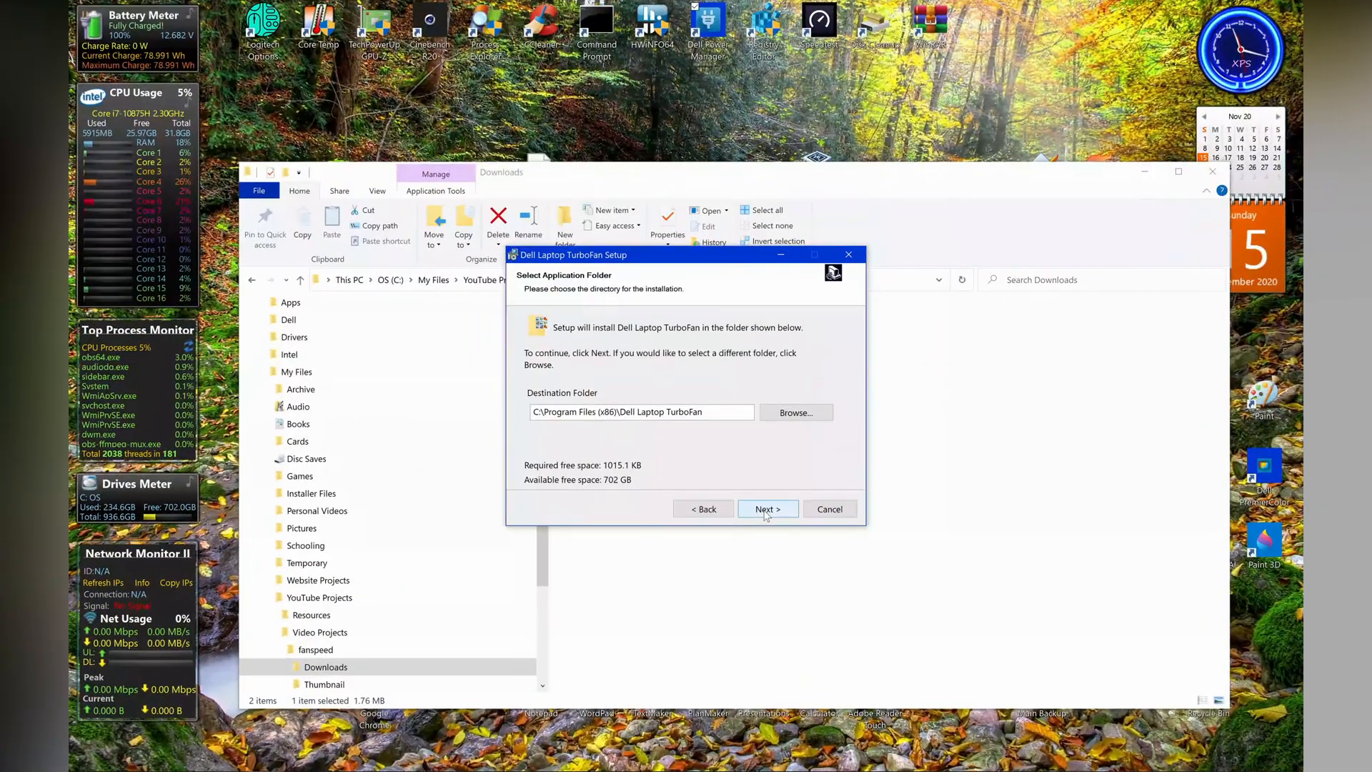
left_click(767, 508)
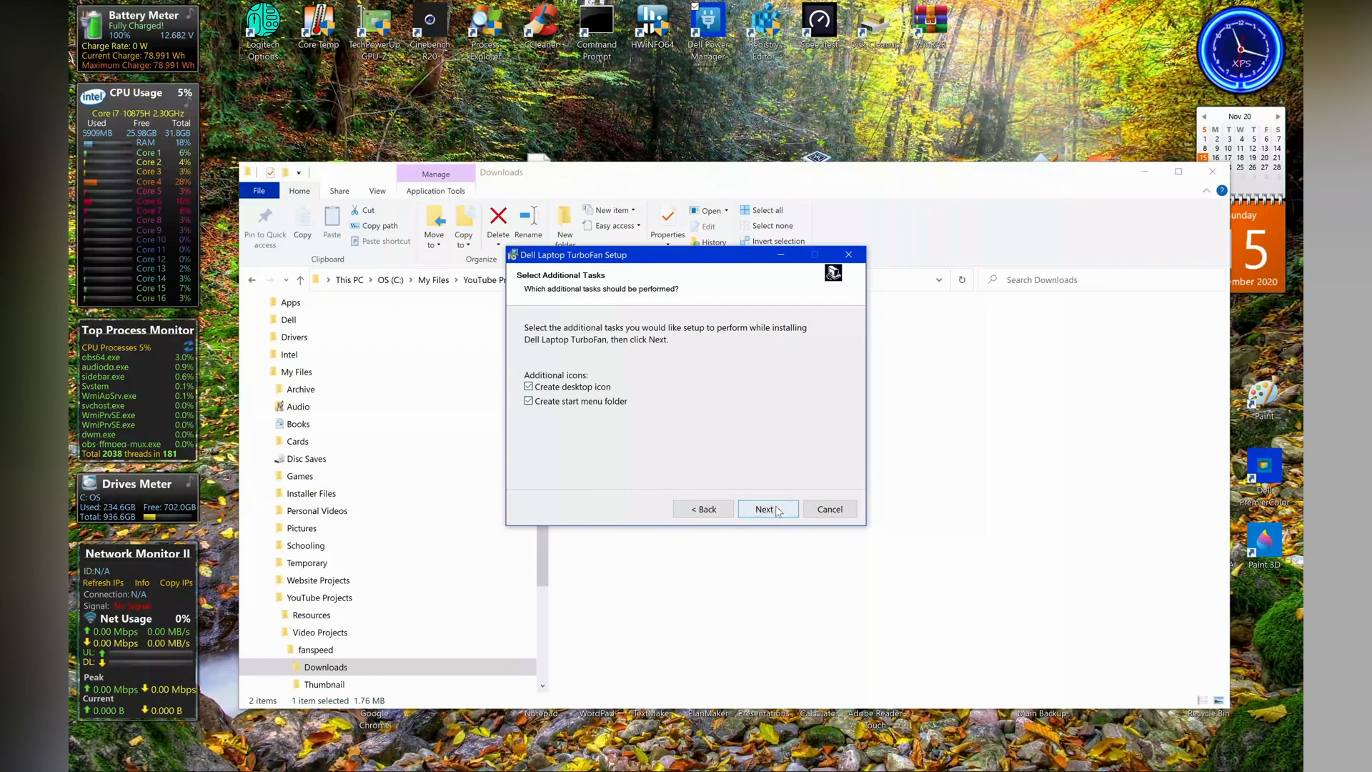
left_click(765, 508)
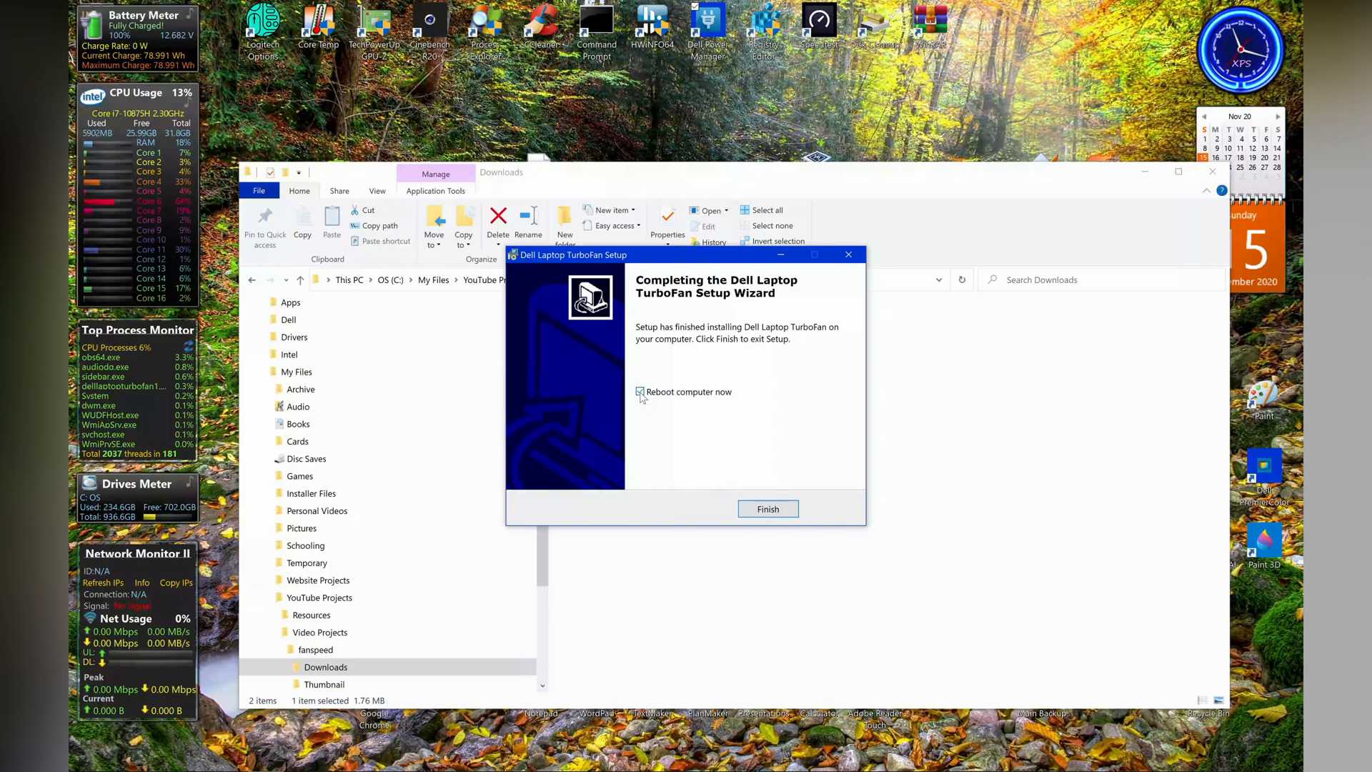
left_click(642, 392)
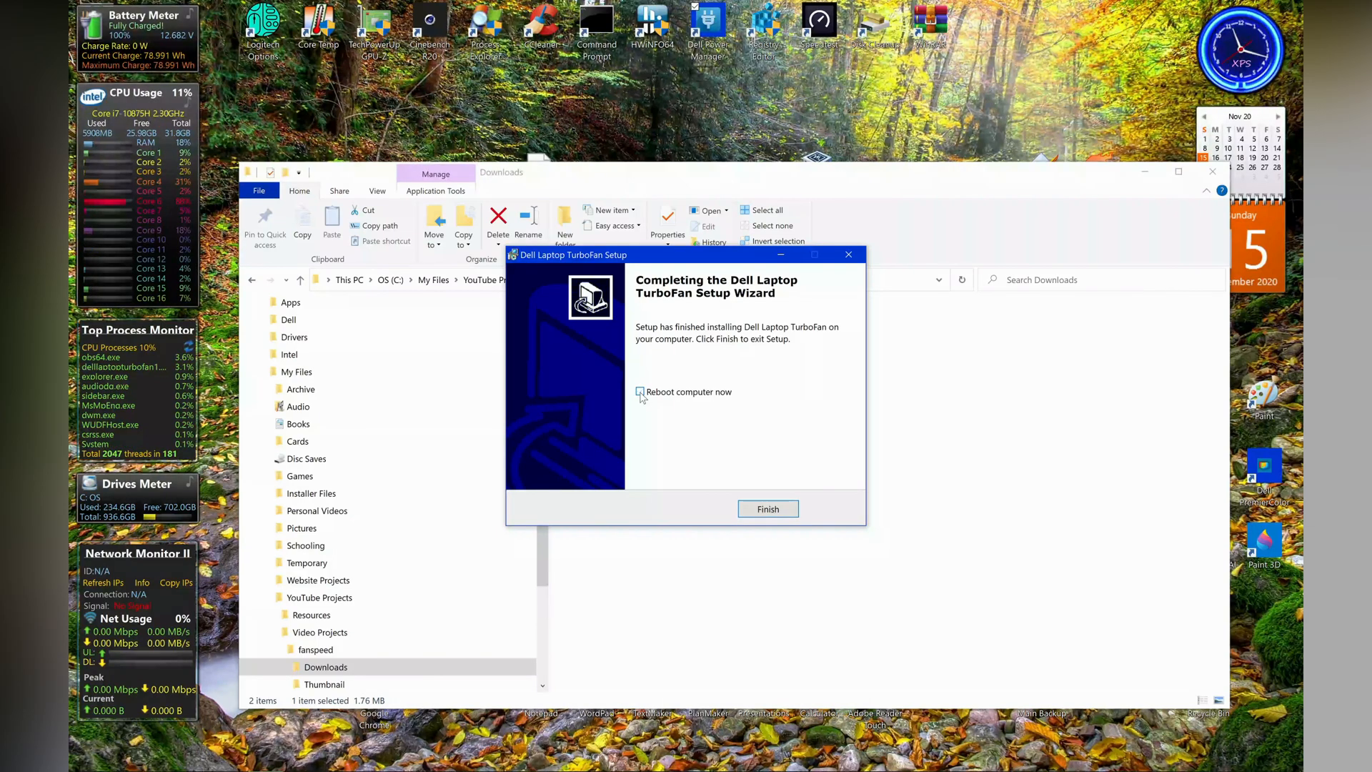
left_click(767, 508)
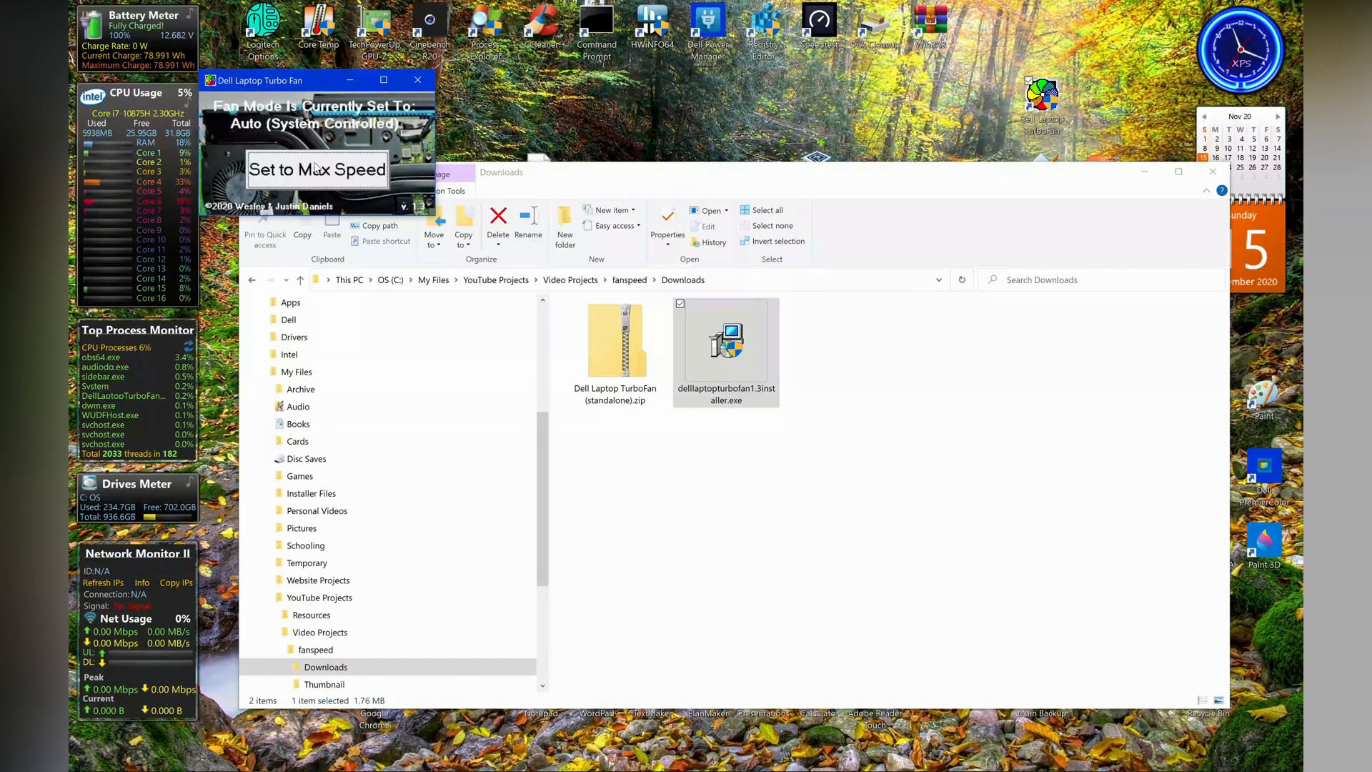
Step: Toggle the fan mode to Max Speed, then back to Auto
left_click(316, 169)
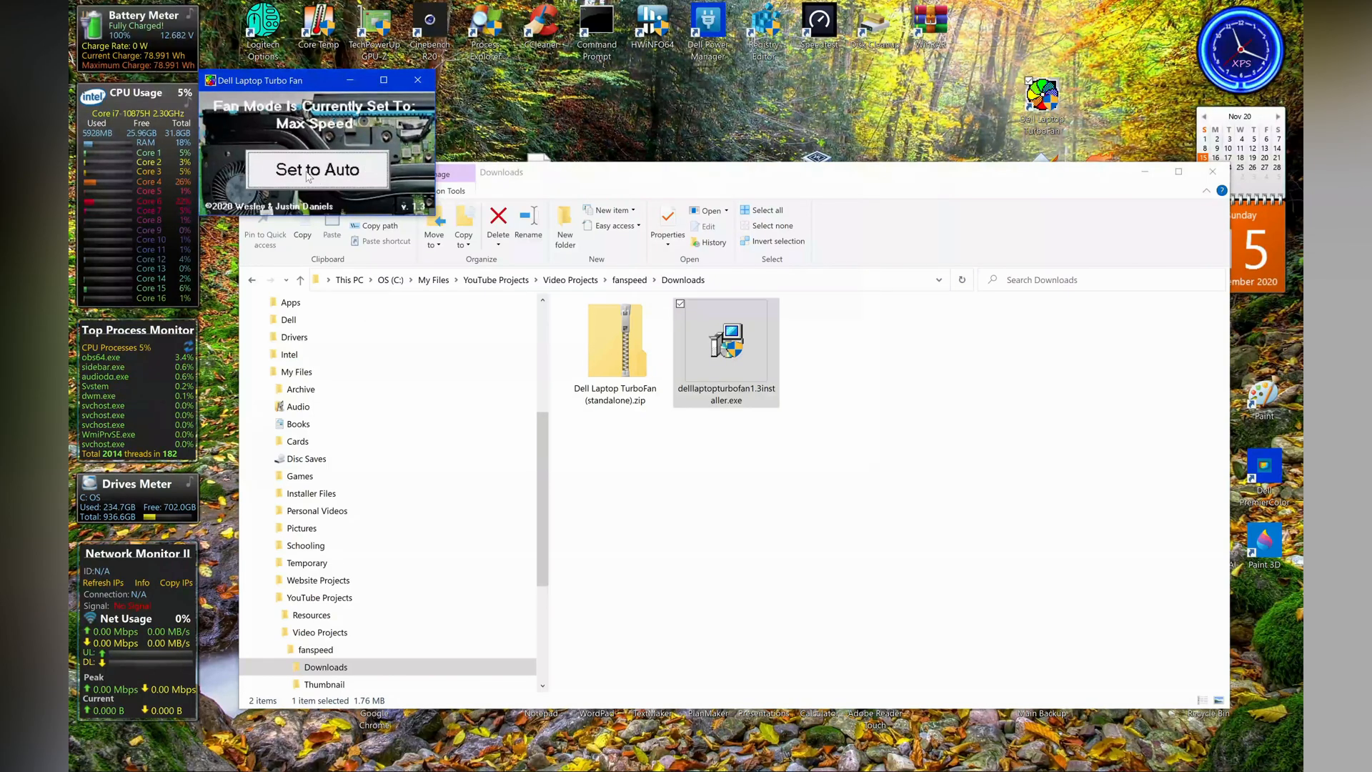
left_click(316, 169)
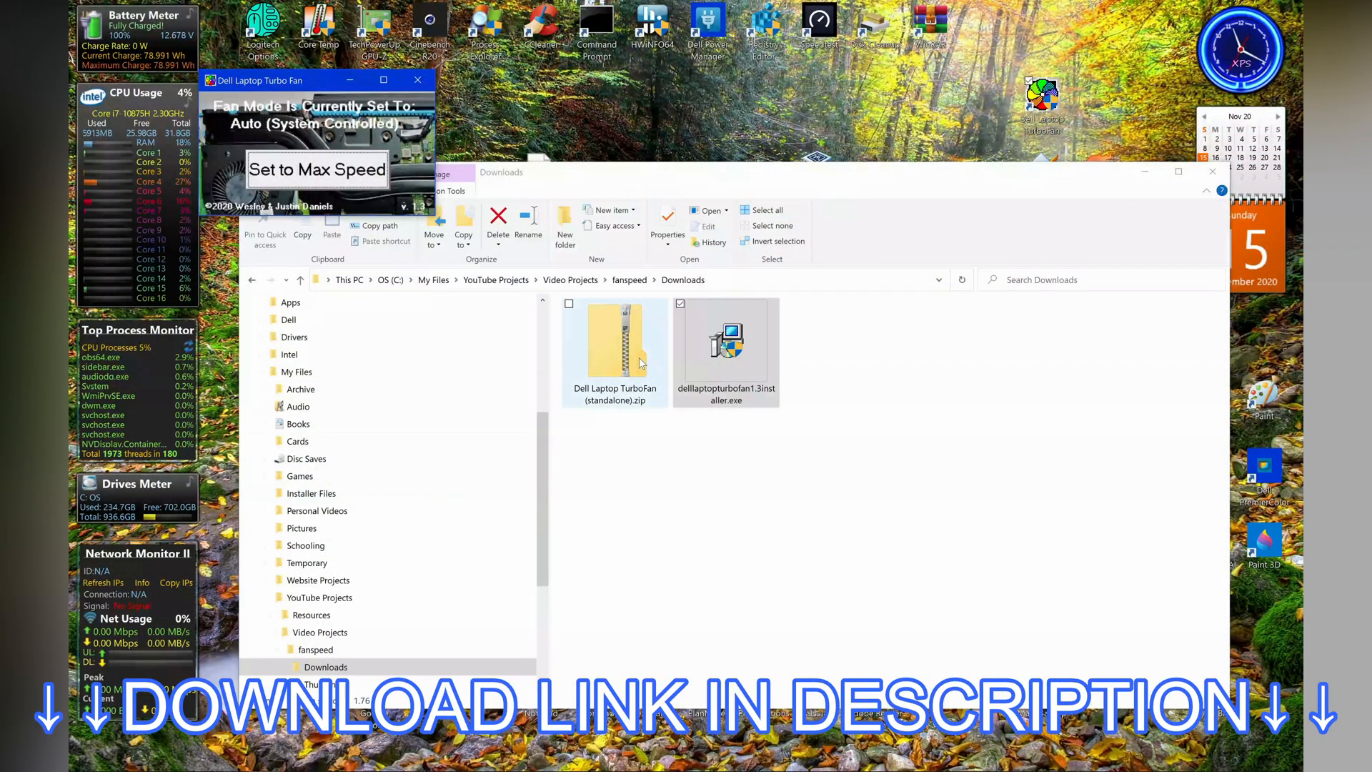
double_click(615, 342)
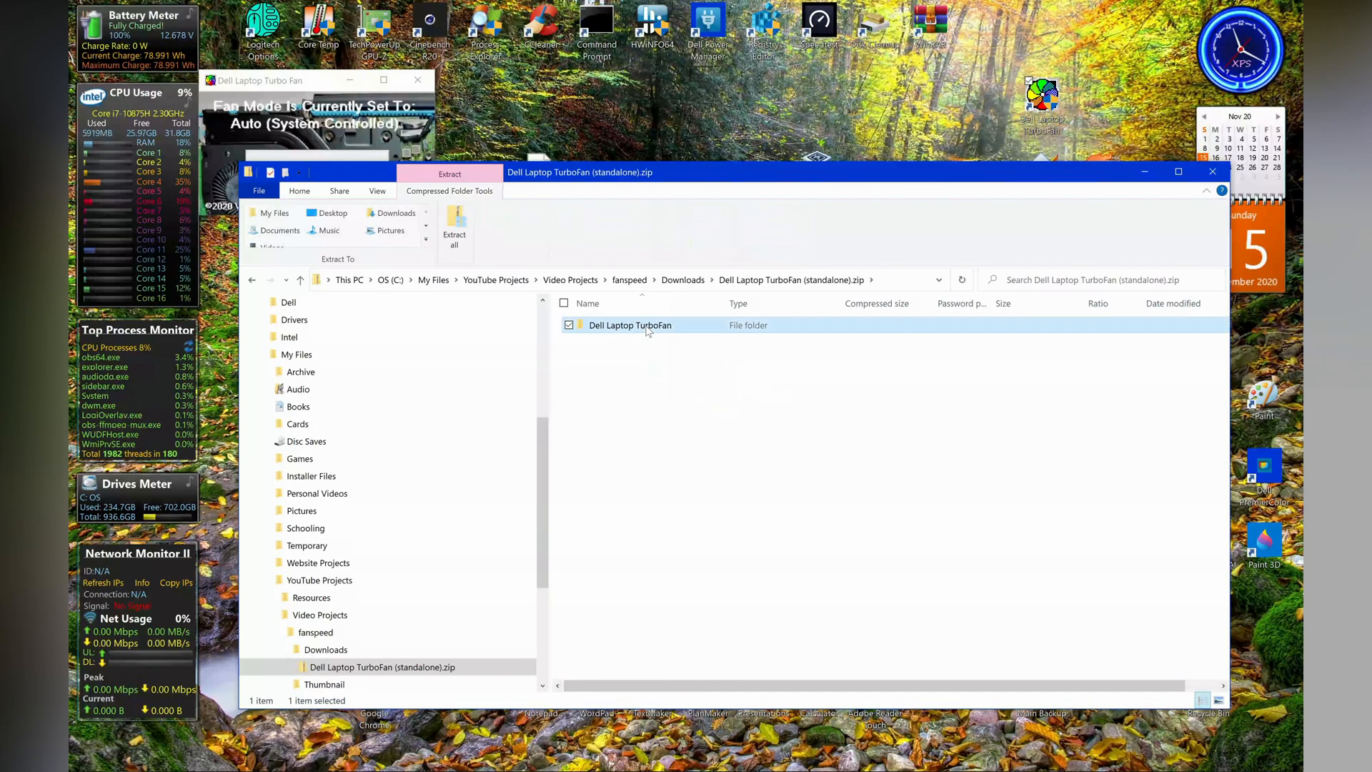
double_click(628, 325)
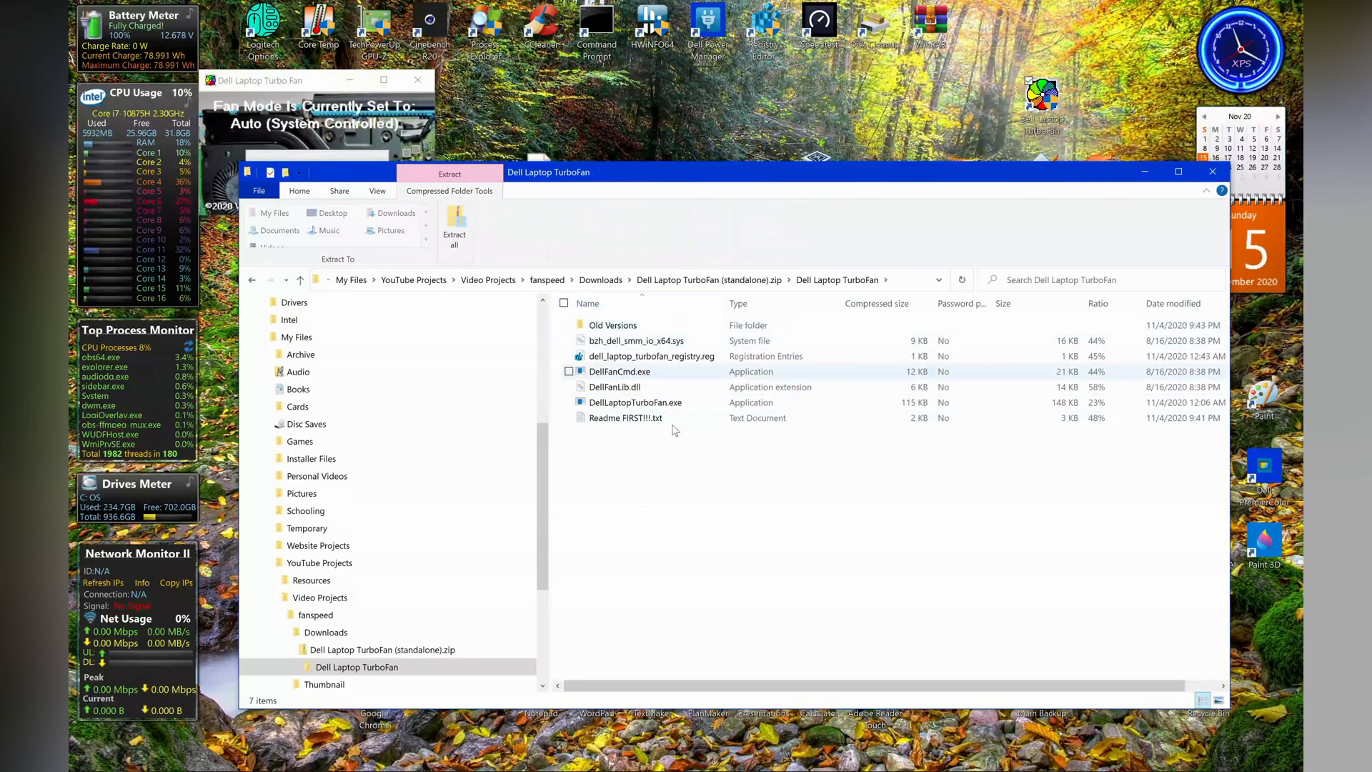
double_click(625, 417)
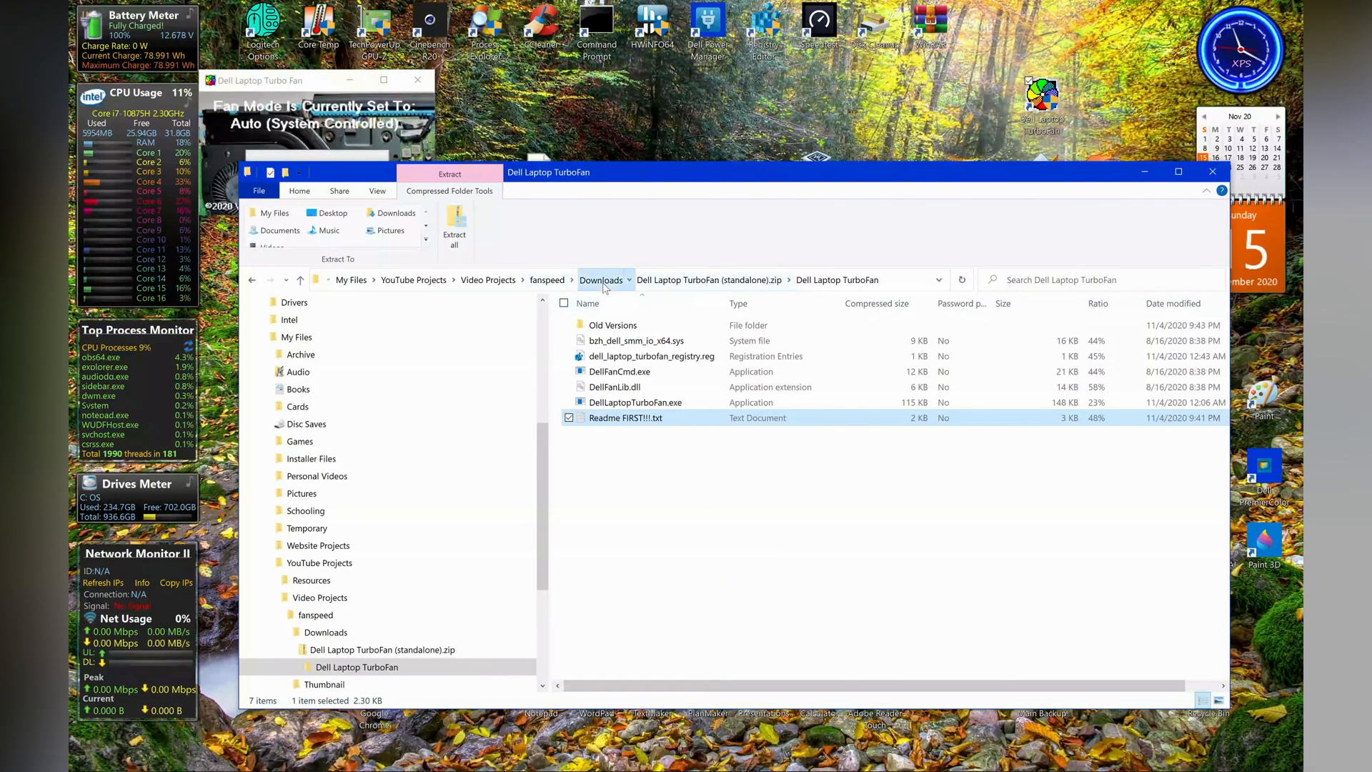
left_click(600, 279)
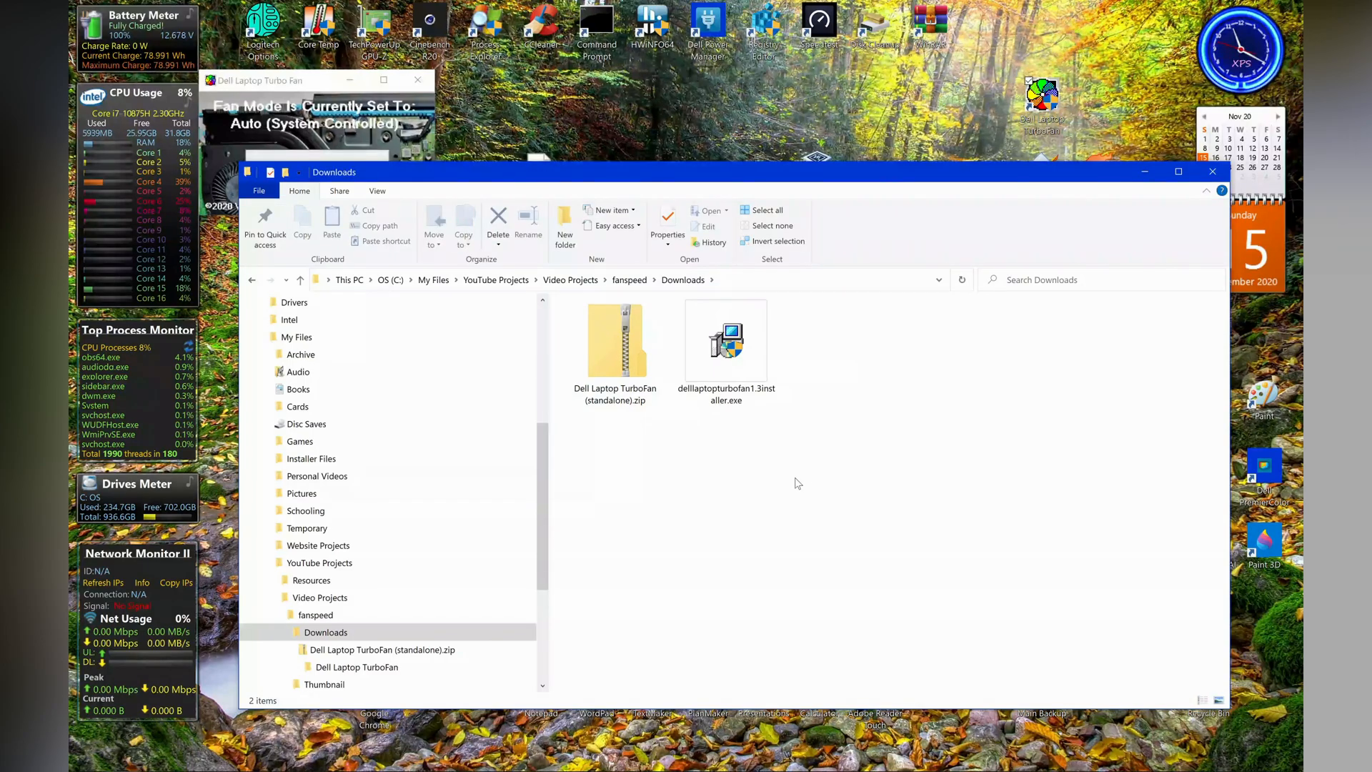